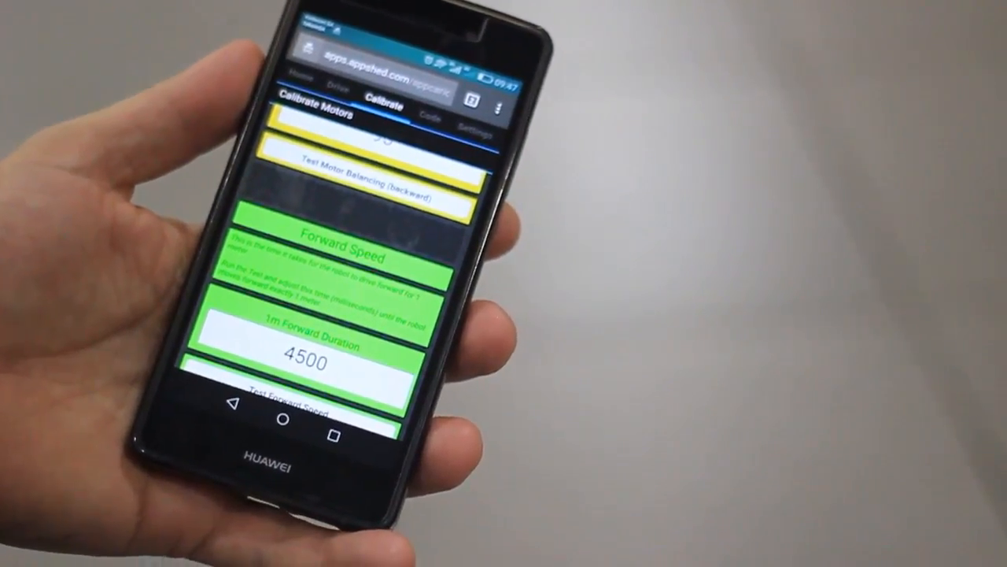
scroll(down, 3)
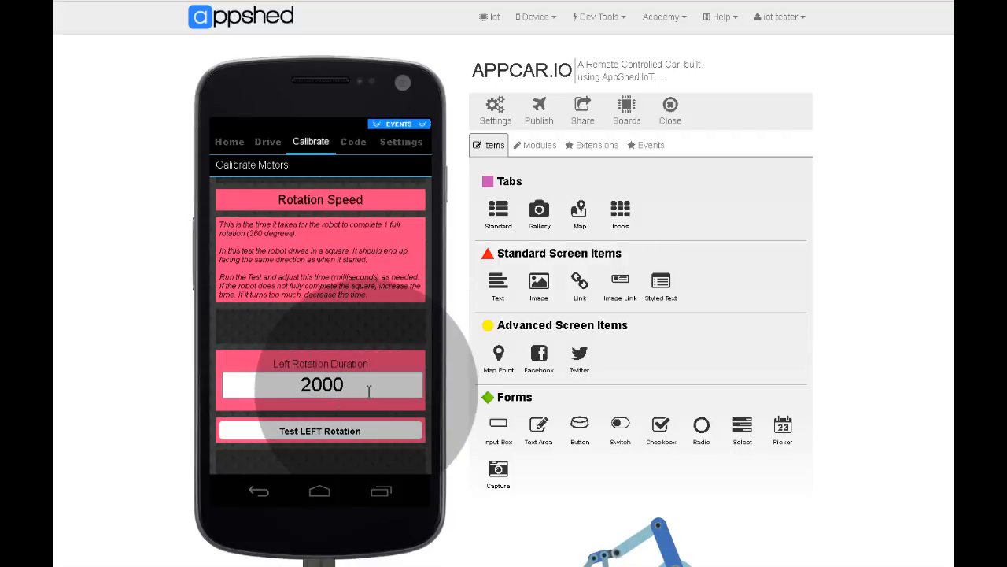
text(2200)
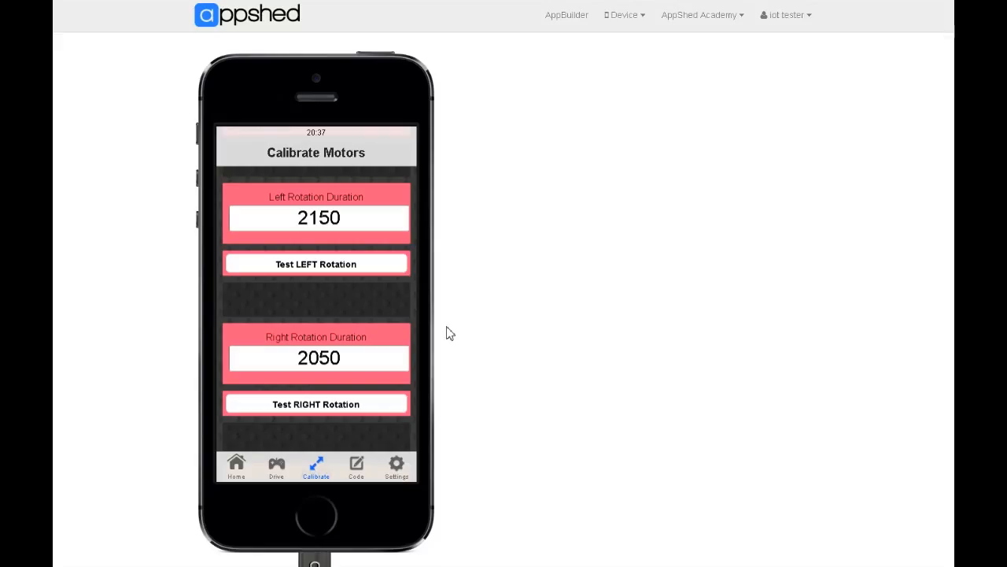
scroll(down, 3)
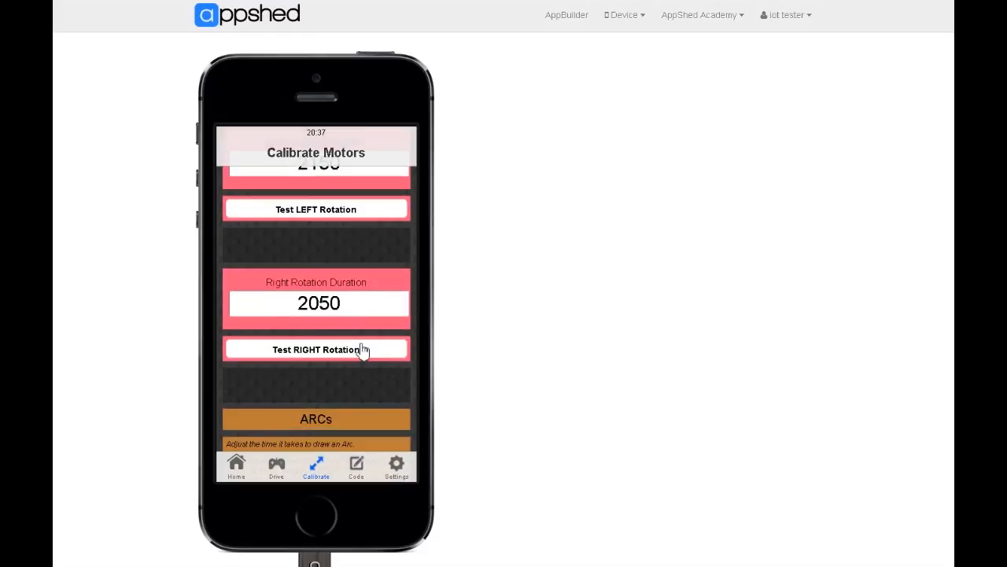
scroll(down, 3)
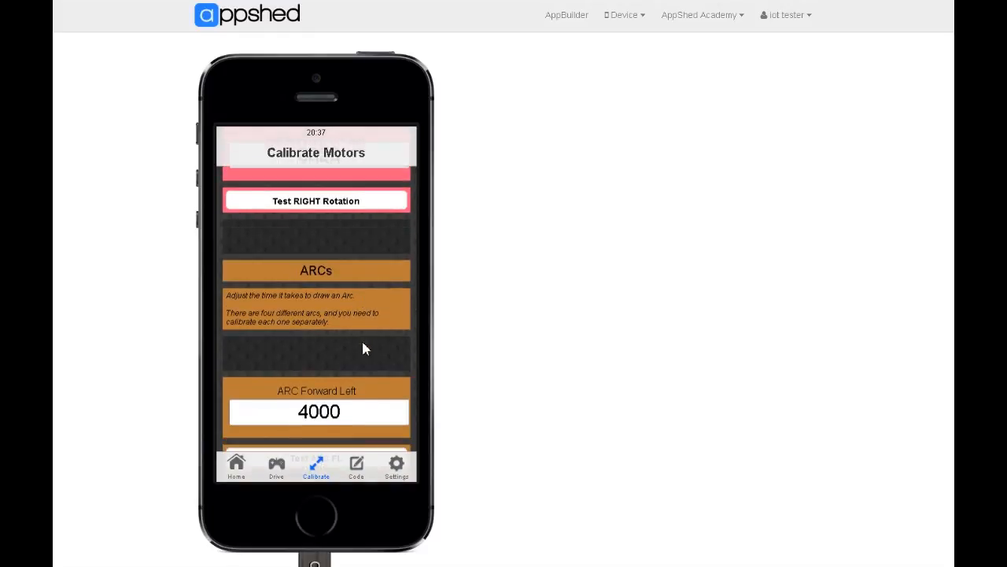
scroll(down, 3)
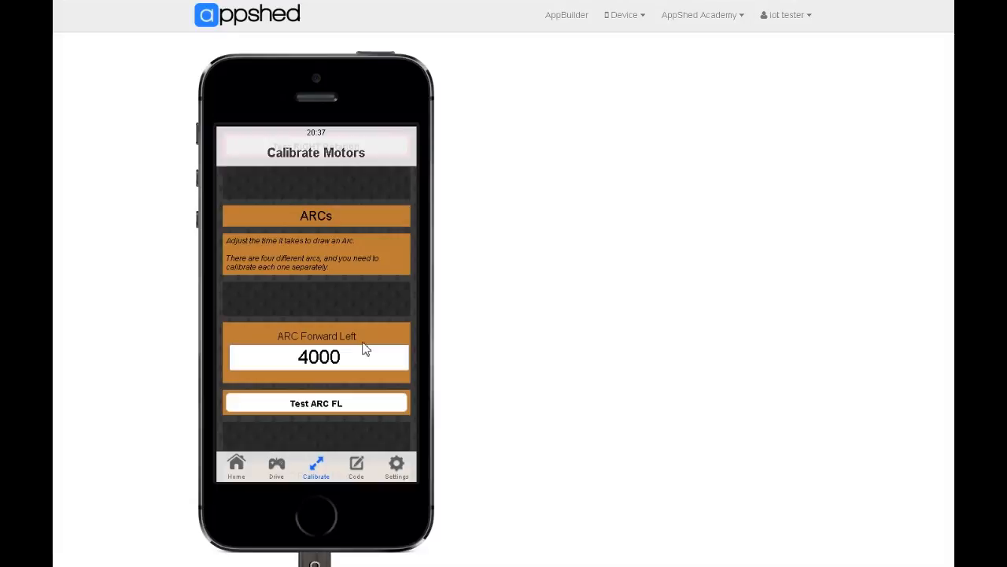
scroll(up, 3)
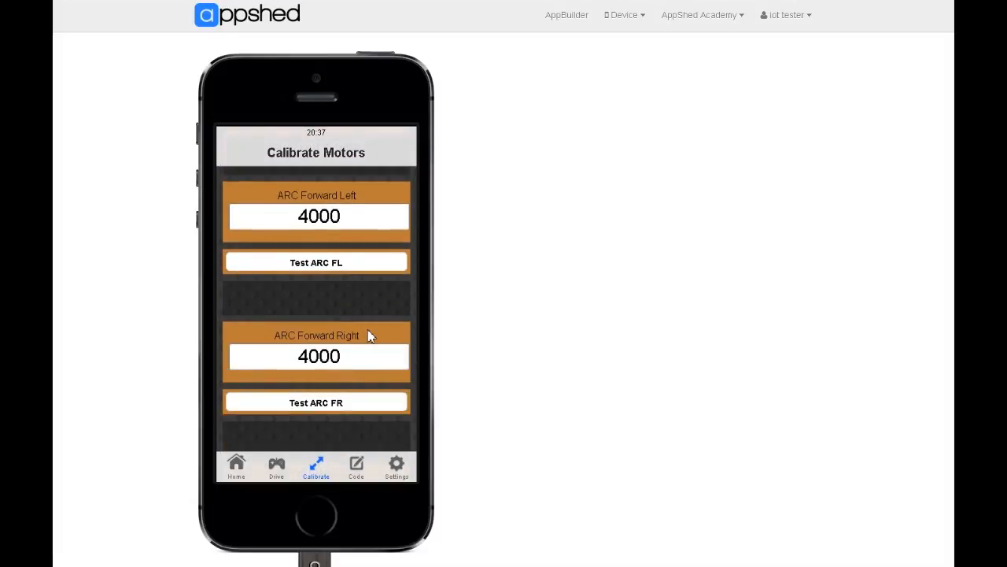